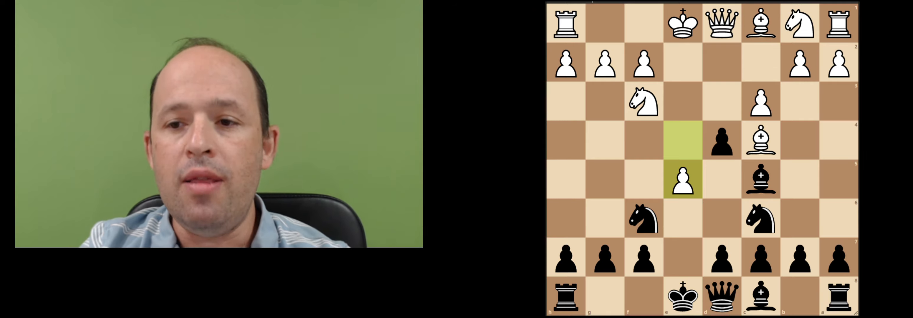
- Advance White's pawn e4-e5, attacking Black's knight on f6 in the Italian line
click(682, 180)
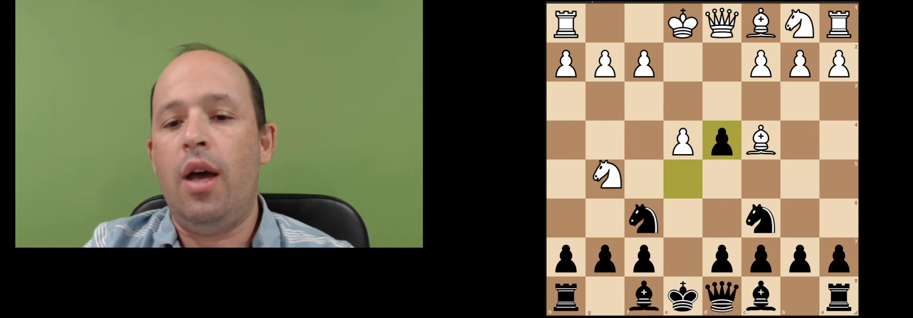
- Move White's knight to g5 in the line after Black's ...exd4 capture
drag(607, 177, 642, 100)
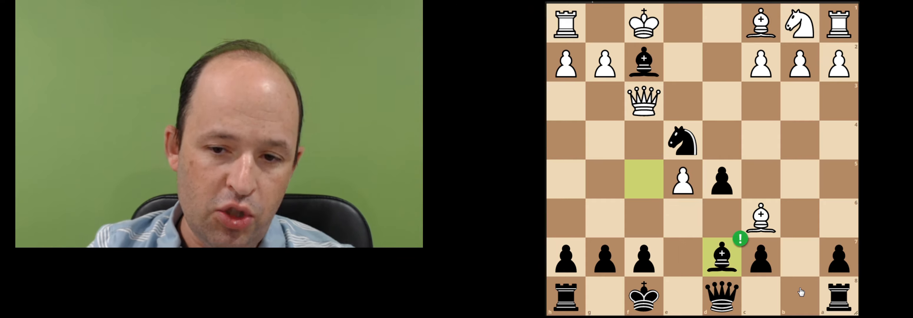
mouse_move(612, 233)
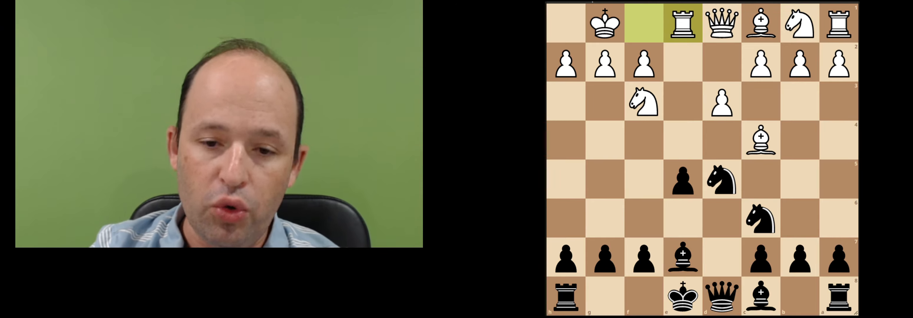
click(681, 179)
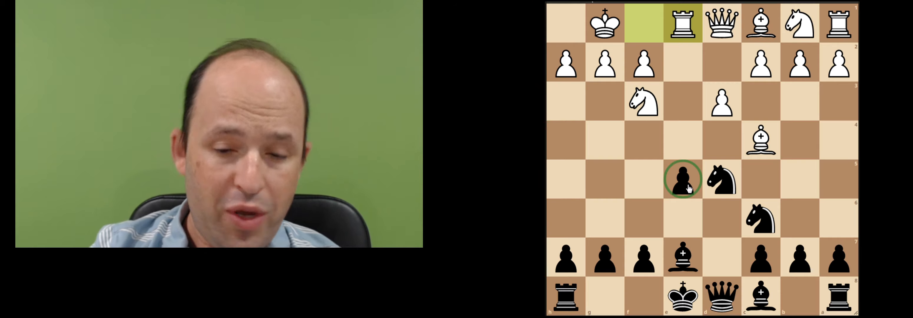